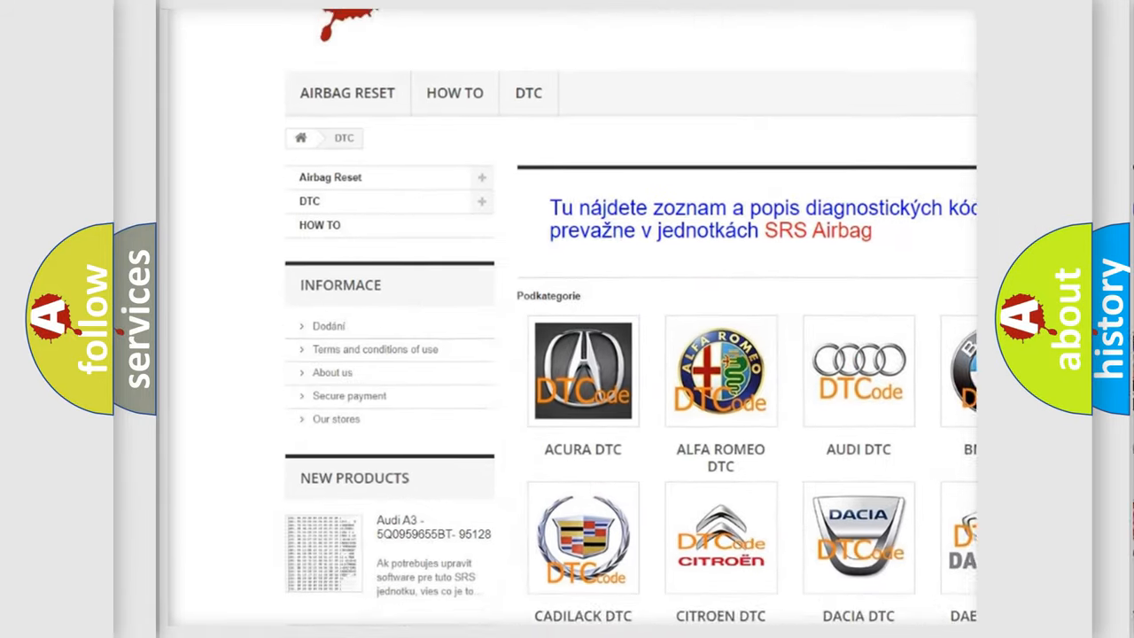
pyautogui.scroll(-3)
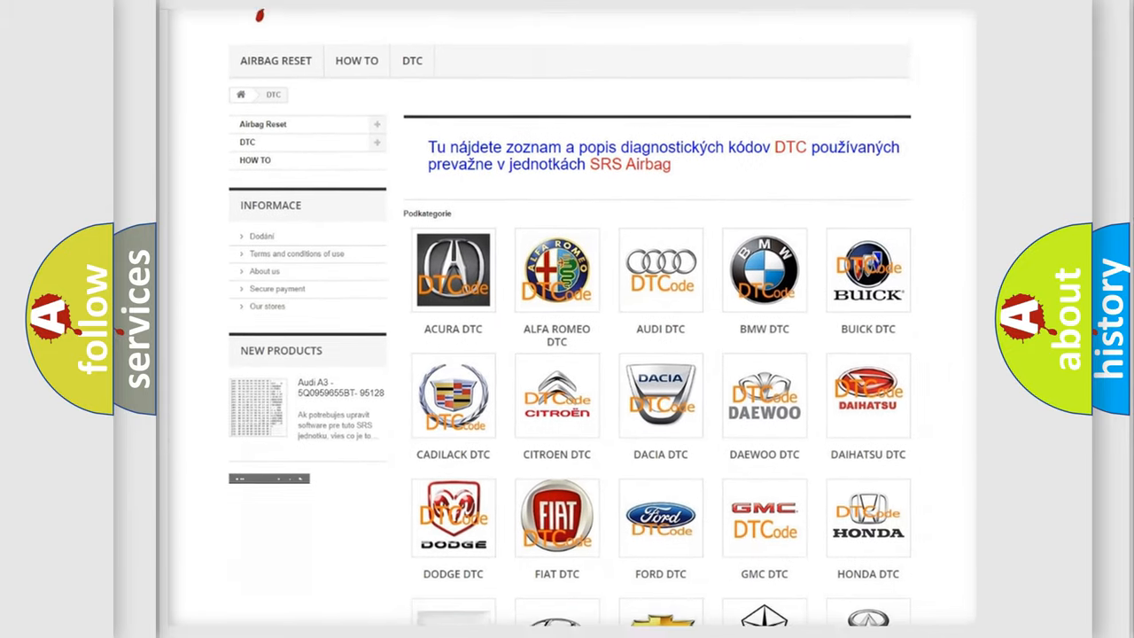
pyautogui.scroll(-3)
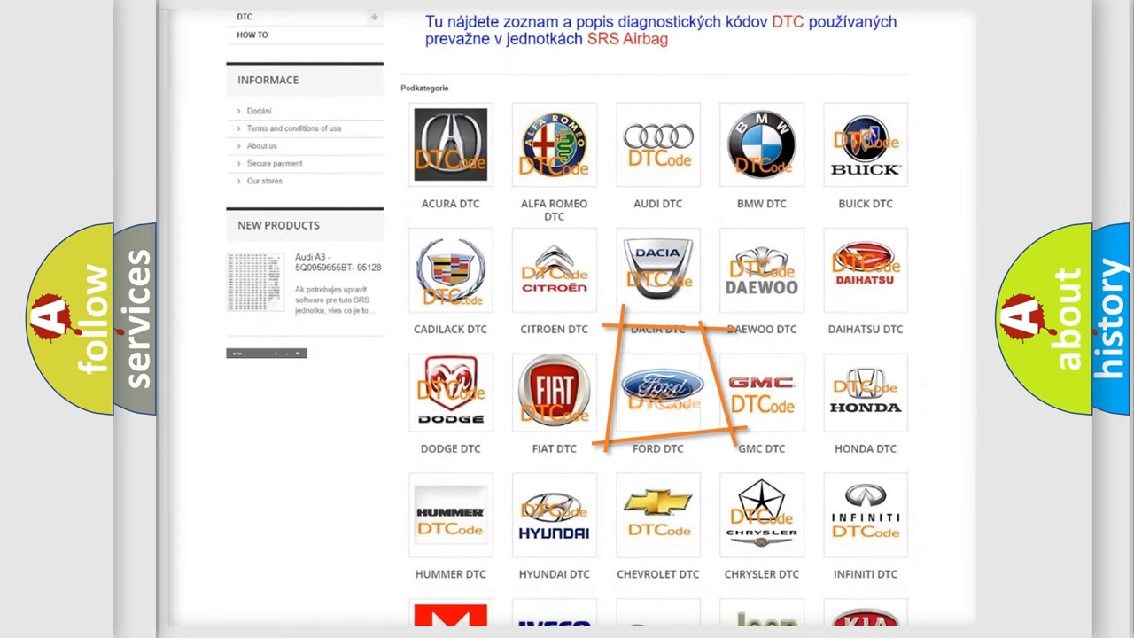